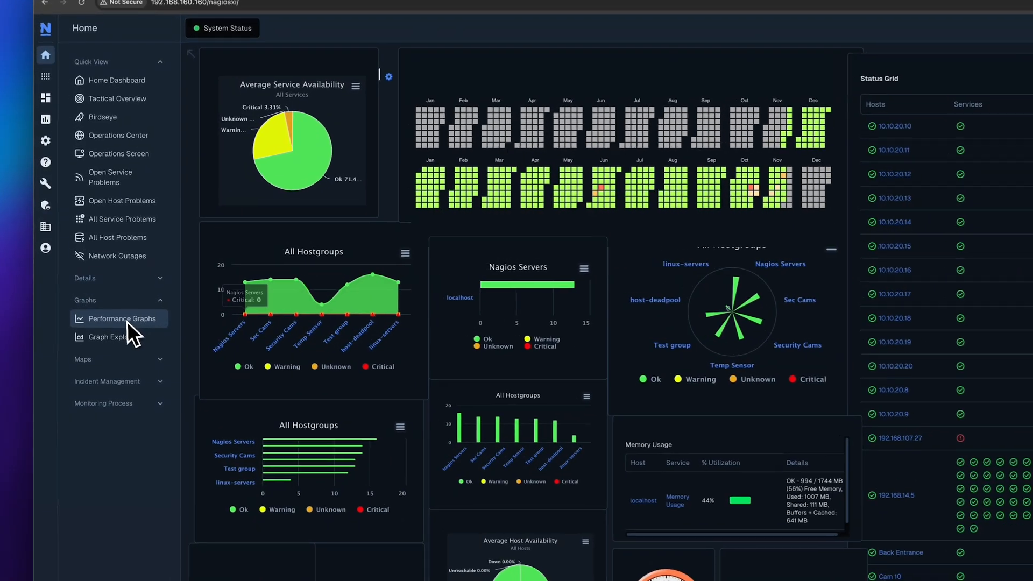
- Open Graph Explorer to show host 192.168.145.71's time-stacked performance graph for the last 3 days
click(105, 337)
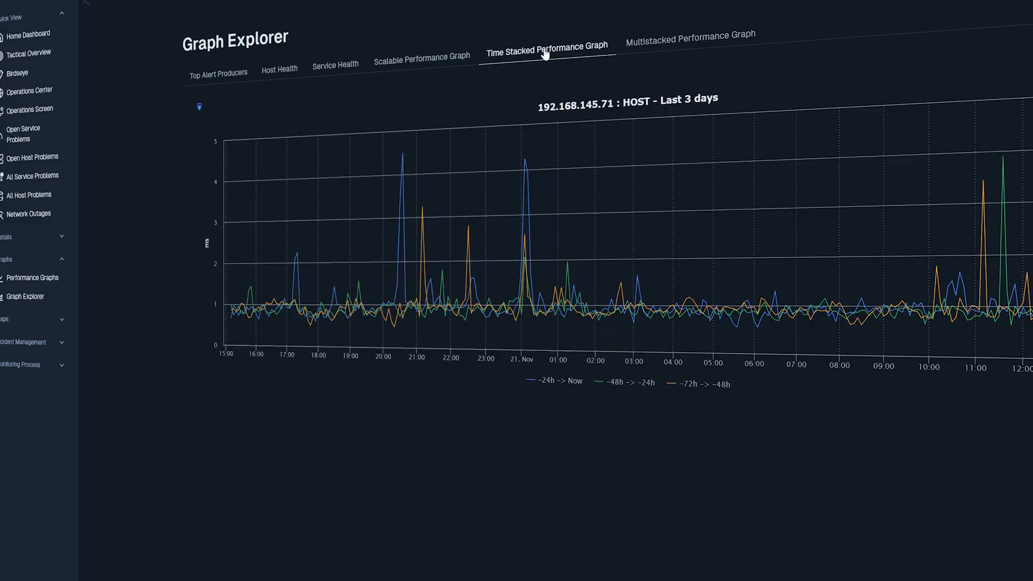